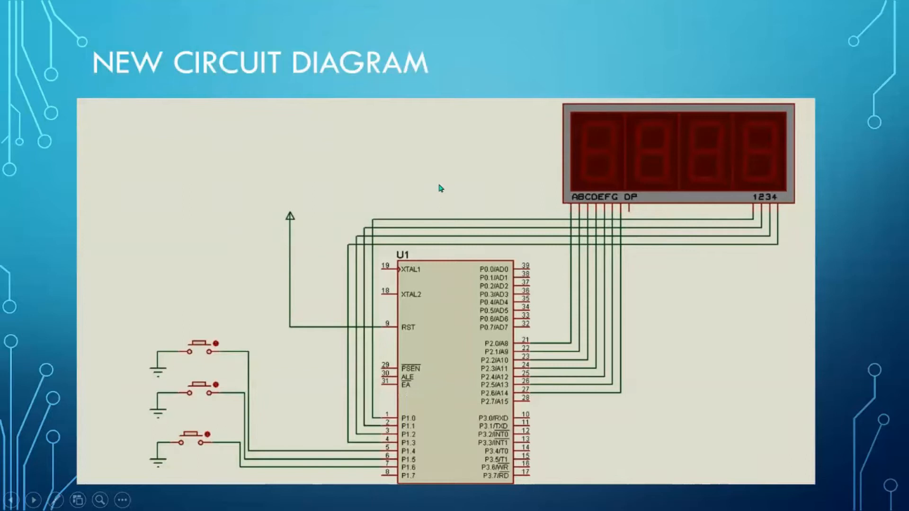
pyautogui.moveTo(198, 234)
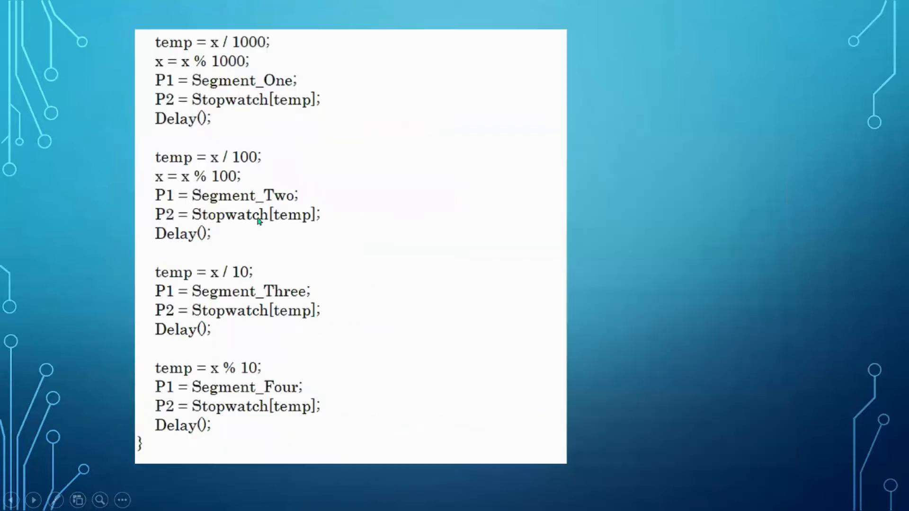
pyautogui.moveTo(155, 42)
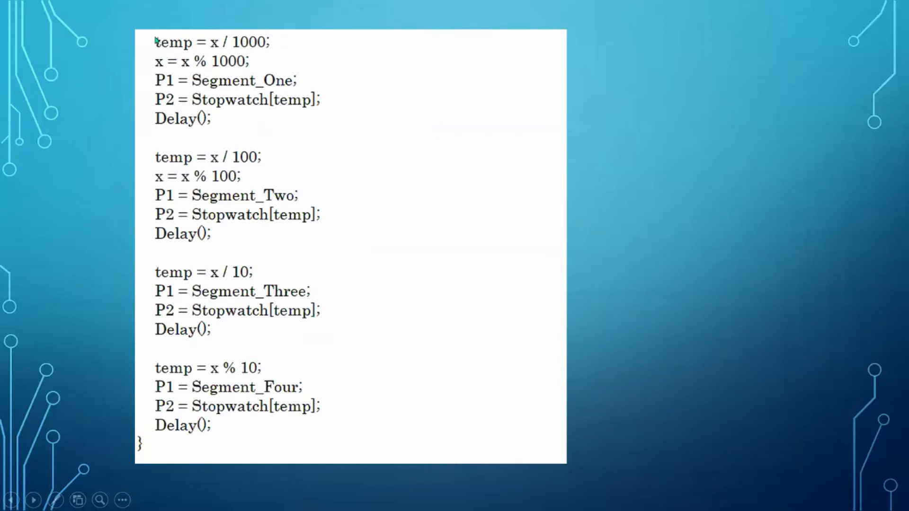
pyautogui.moveTo(219, 48)
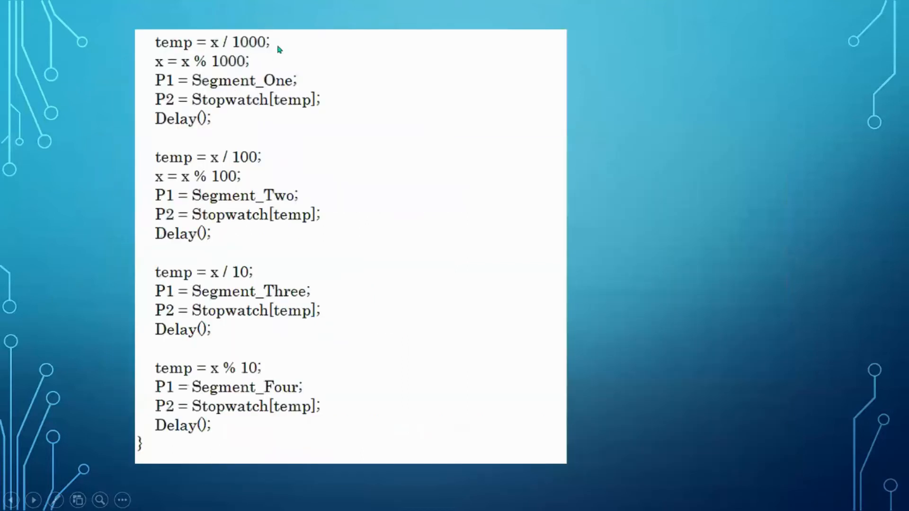
pyautogui.moveTo(185, 69)
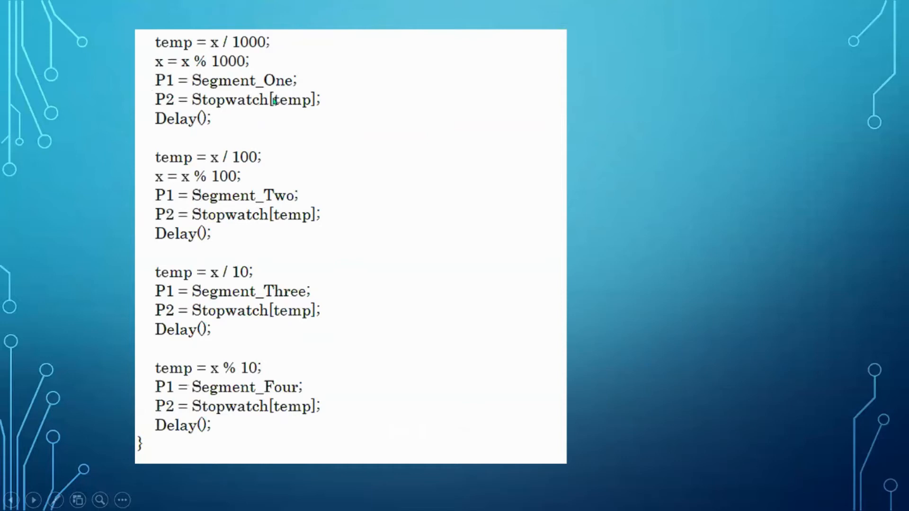
pyautogui.moveTo(175, 90)
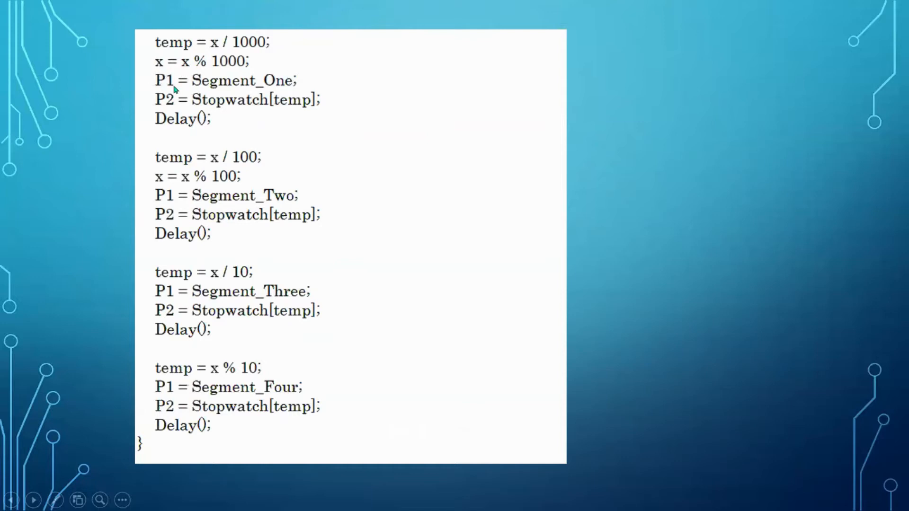
pyautogui.moveTo(197, 87)
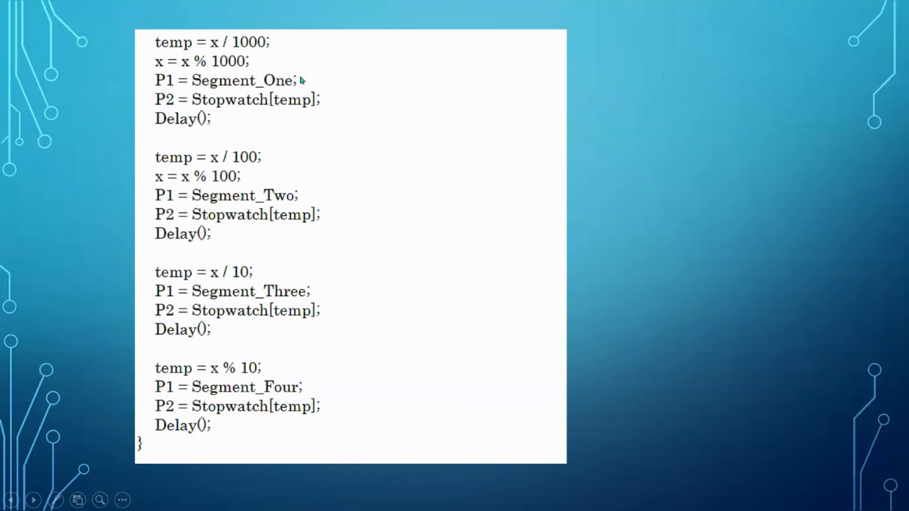
pyautogui.moveTo(325, 168)
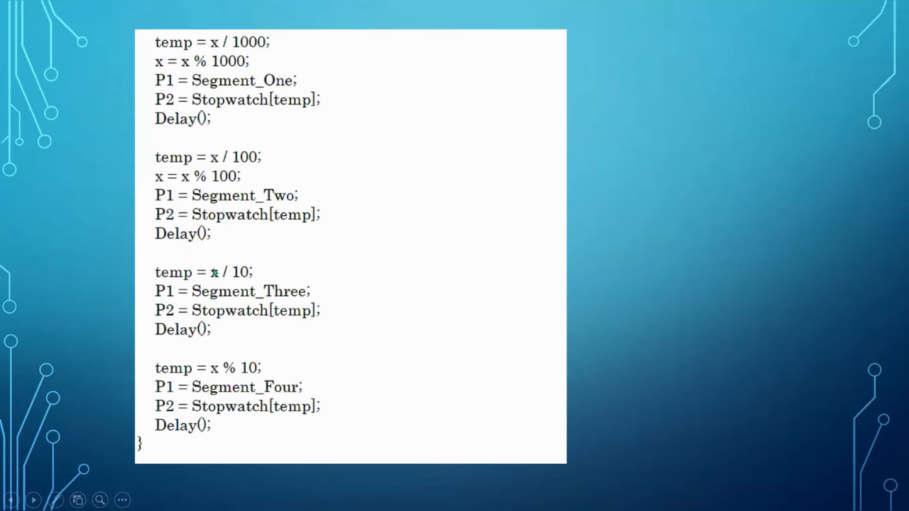
pyautogui.moveTo(281, 308)
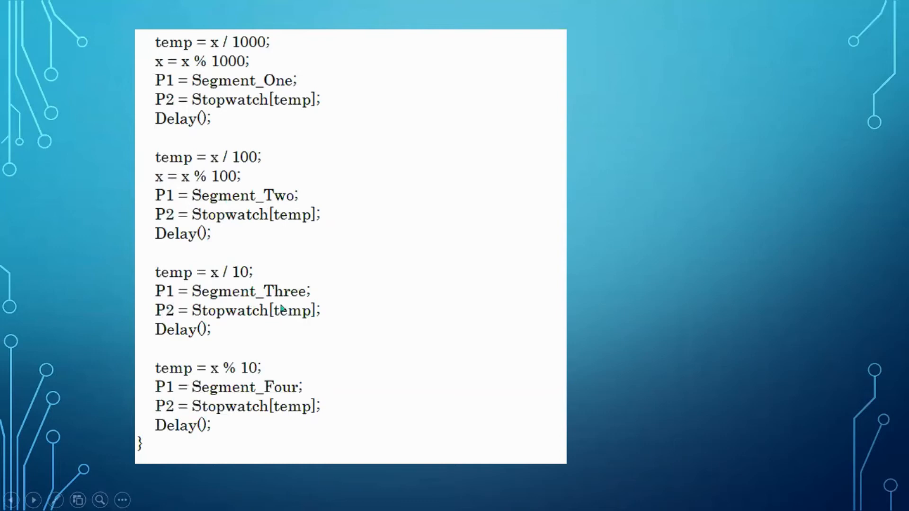
pyautogui.moveTo(281, 380)
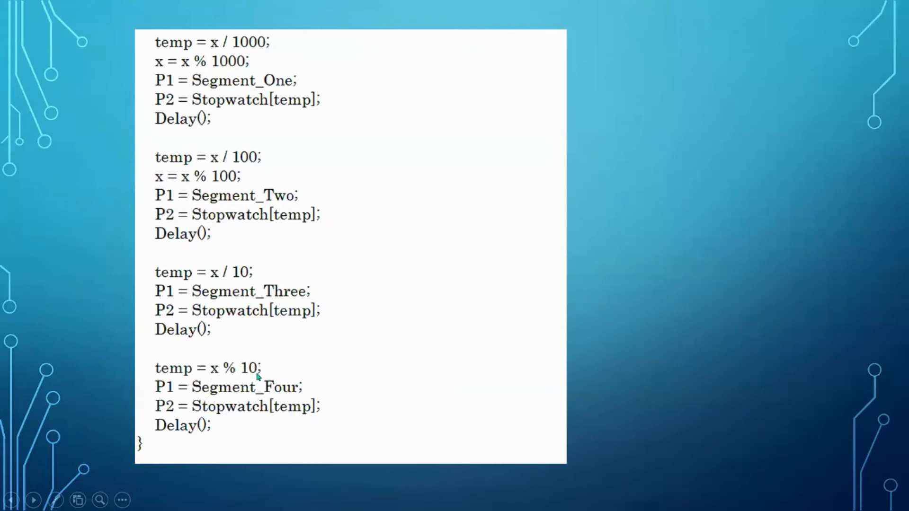
pyautogui.moveTo(201, 399)
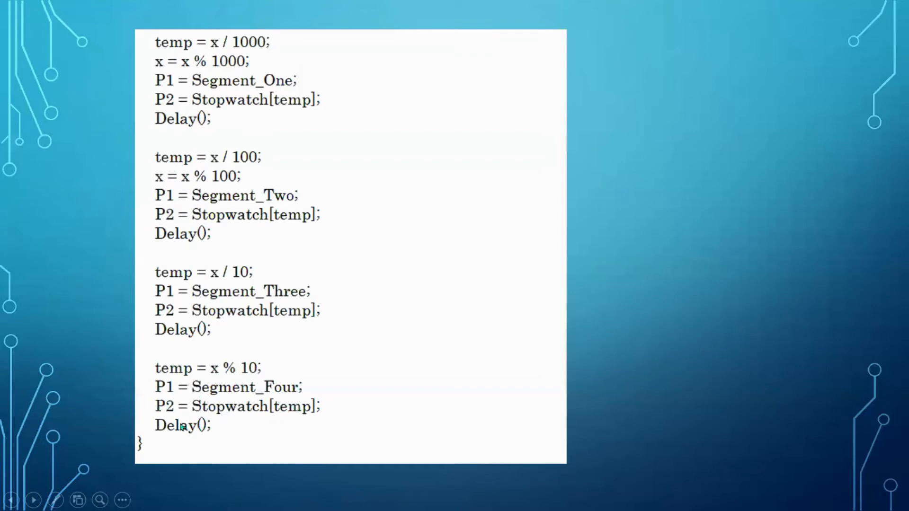
pyautogui.moveTo(396, 400)
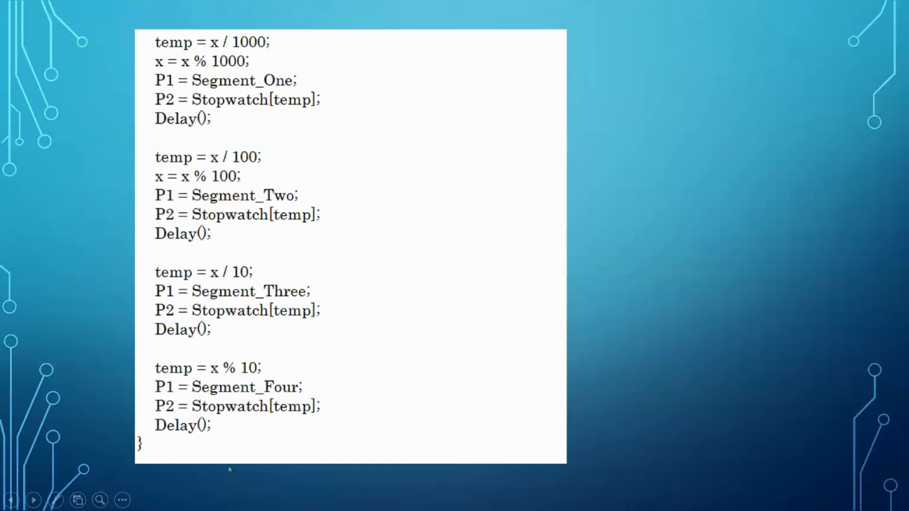
pyautogui.moveTo(340, 81)
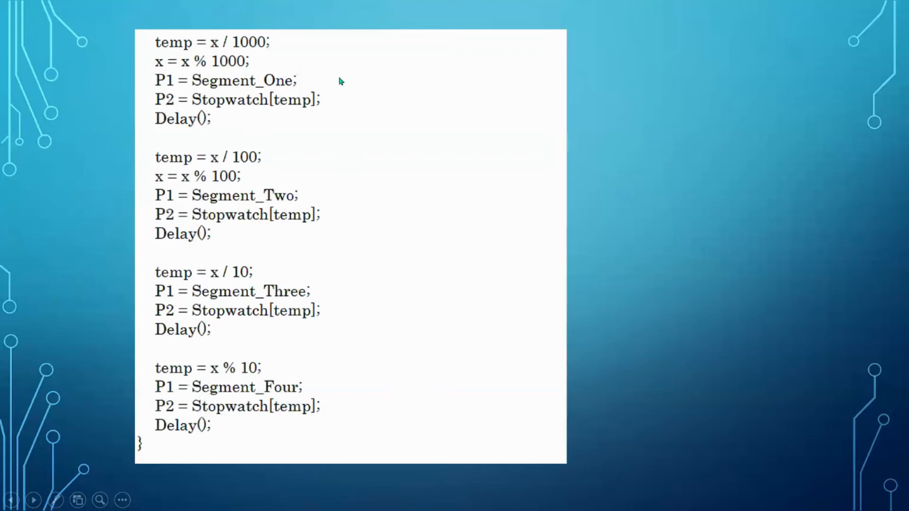
pyautogui.moveTo(225, 342)
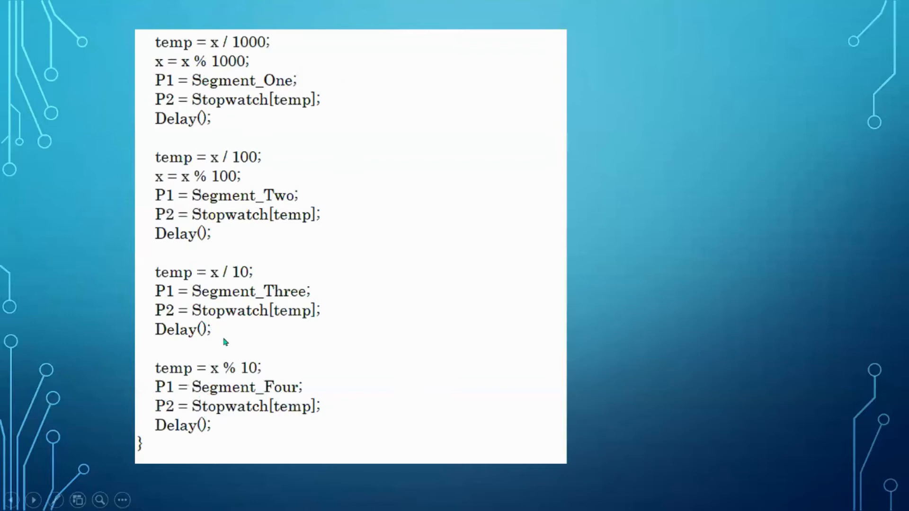
pyautogui.moveTo(300, 246)
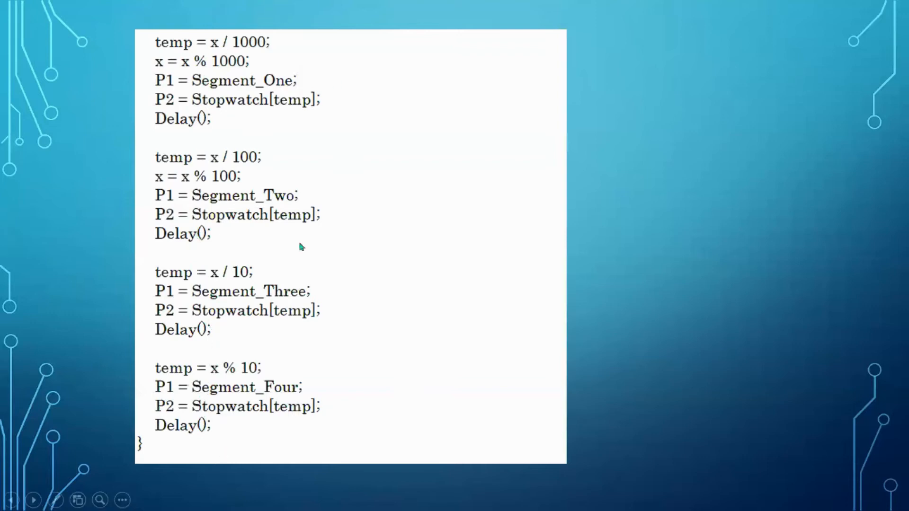